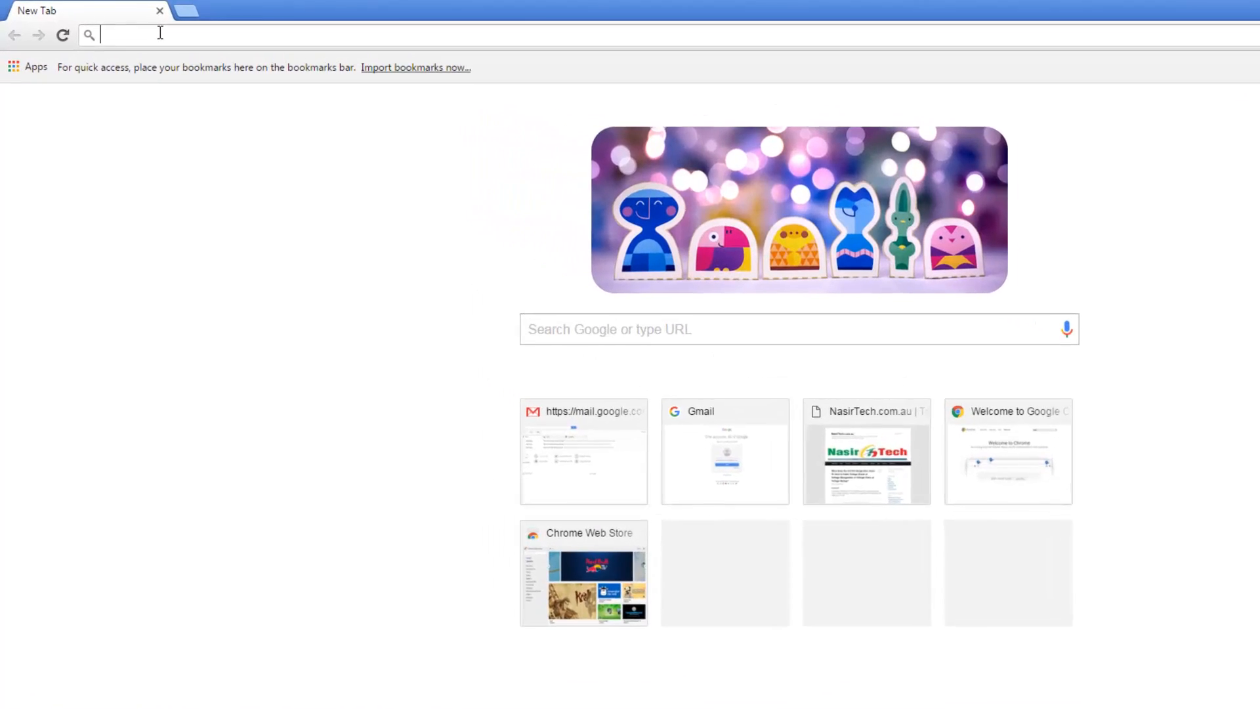
Open gmail.com and sign in with the first suggested account to reach its inbox
{"action": "type", "text": "gmail.com"}
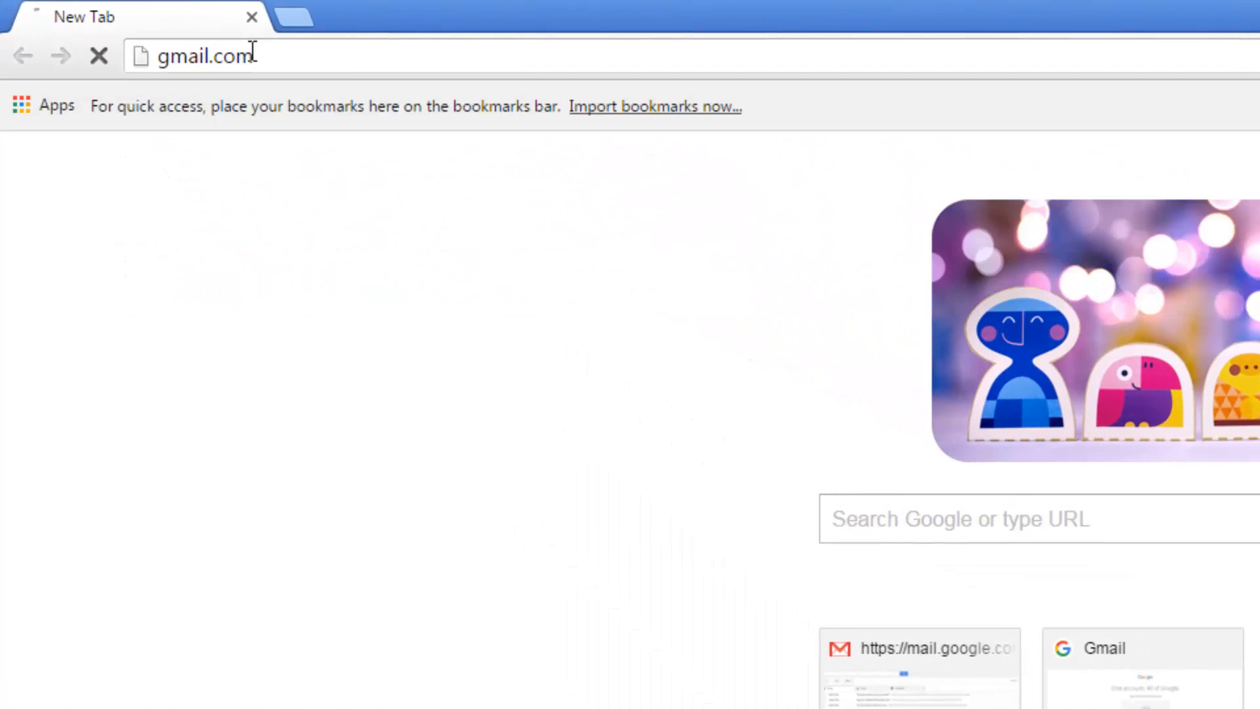
{"action": "key", "text": "Return"}
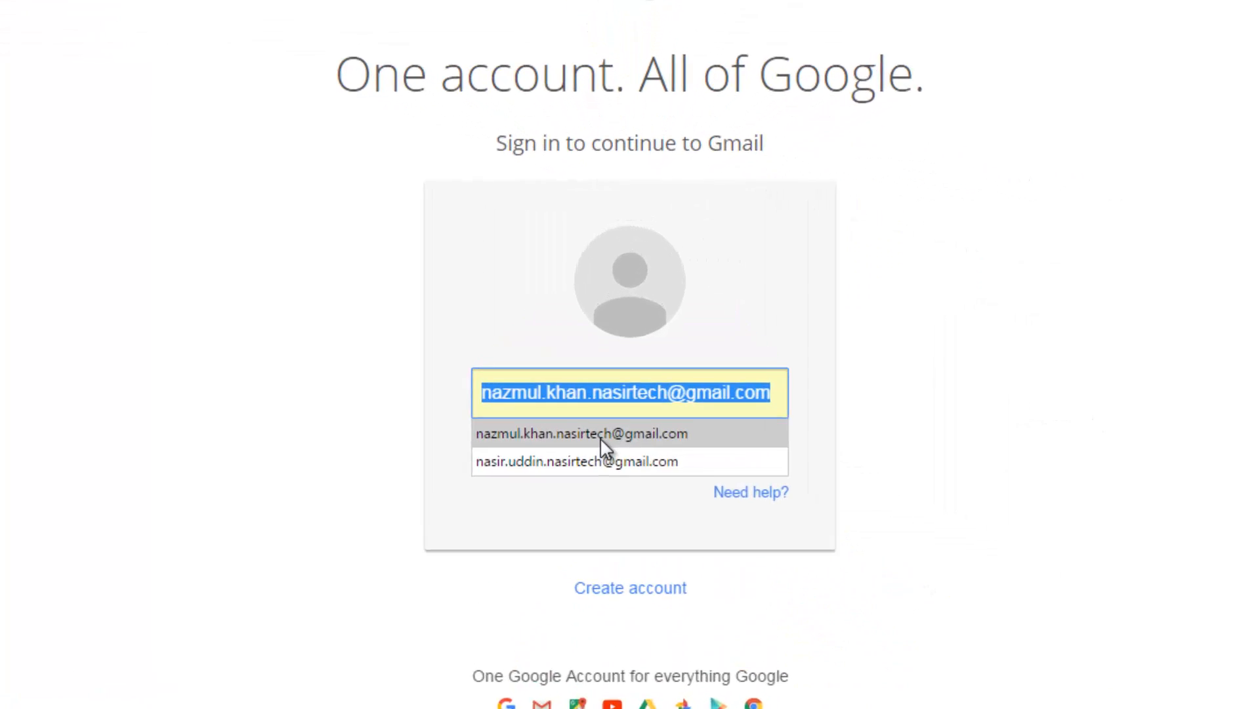
{"action": "left_click", "coordinate": [579, 434]}
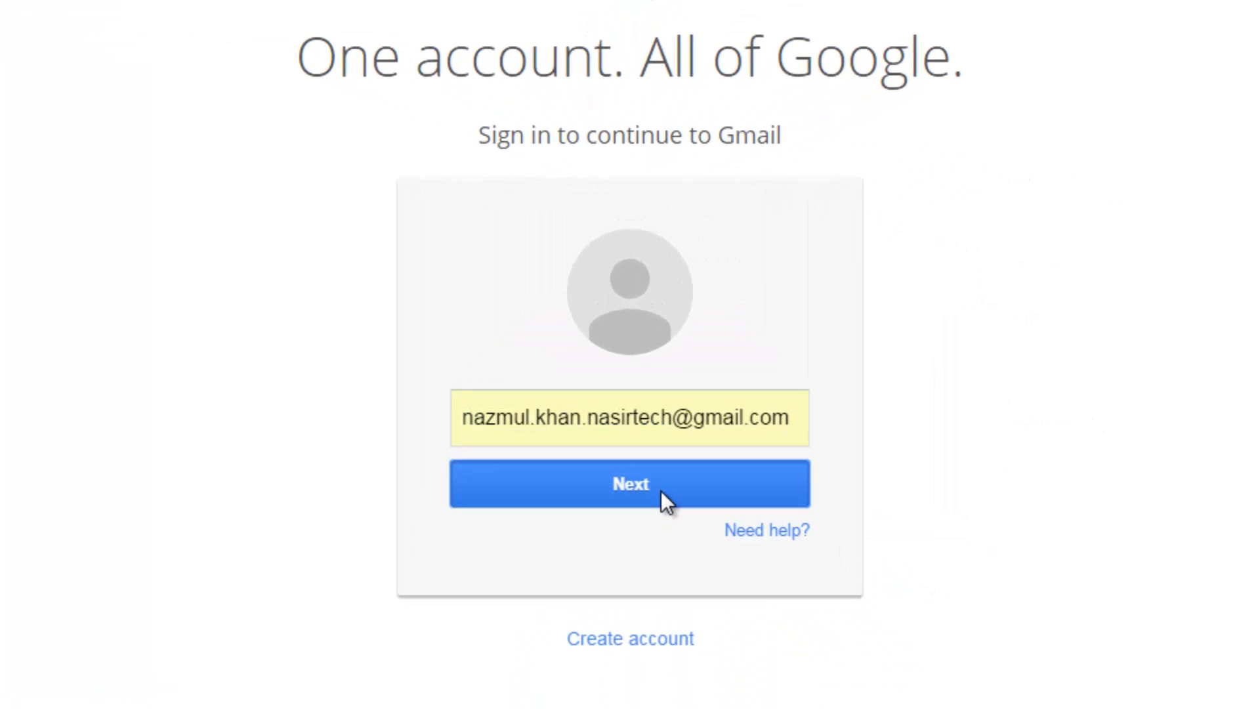
{"action": "left_click", "coordinate": [630, 483]}
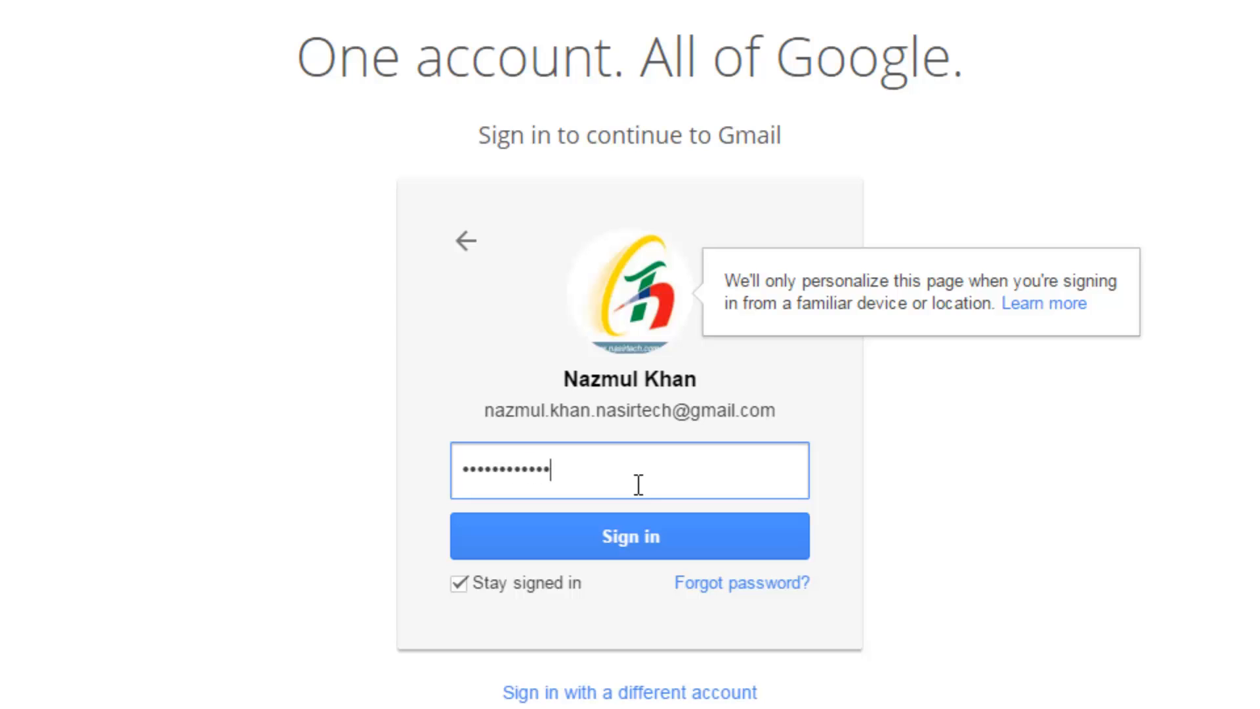
{"action": "left_click", "coordinate": [630, 536]}
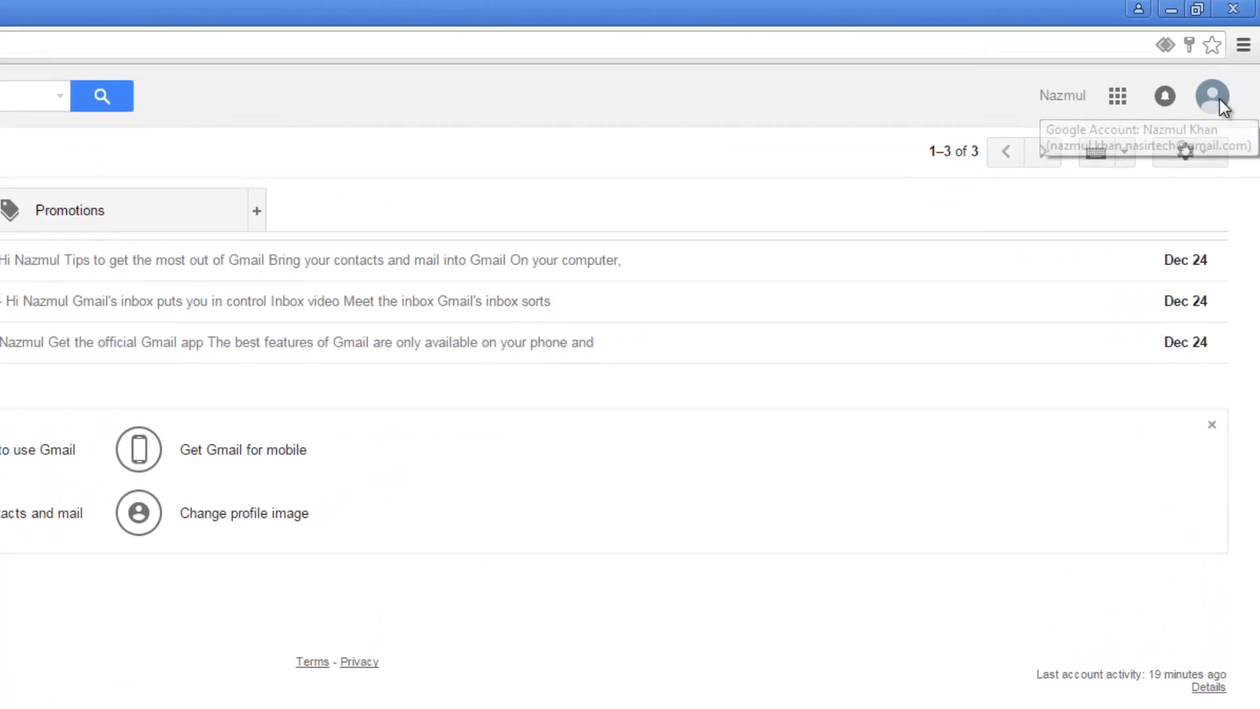
From the profile avatar menu, choose Add account to reach the empty sign-in page
{"action": "left_click", "coordinate": [1213, 96]}
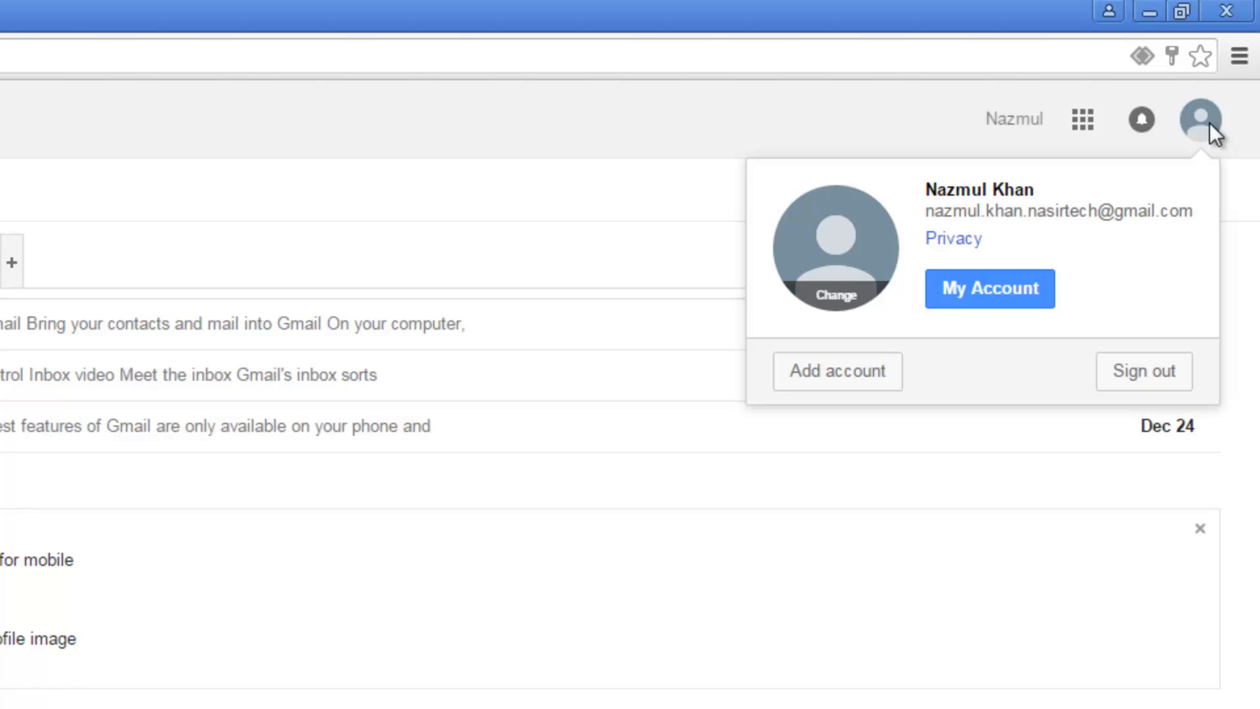
{"action": "mouse_move", "coordinate": [937, 313]}
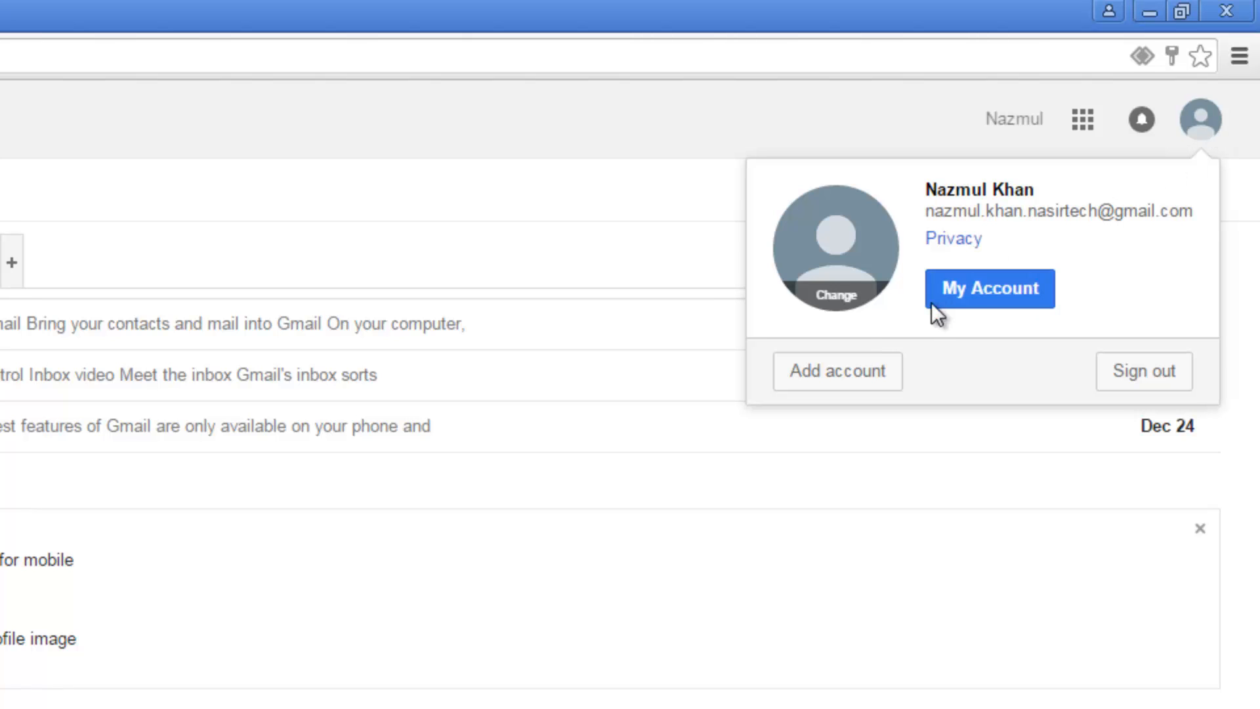
{"action": "mouse_move", "coordinate": [882, 344]}
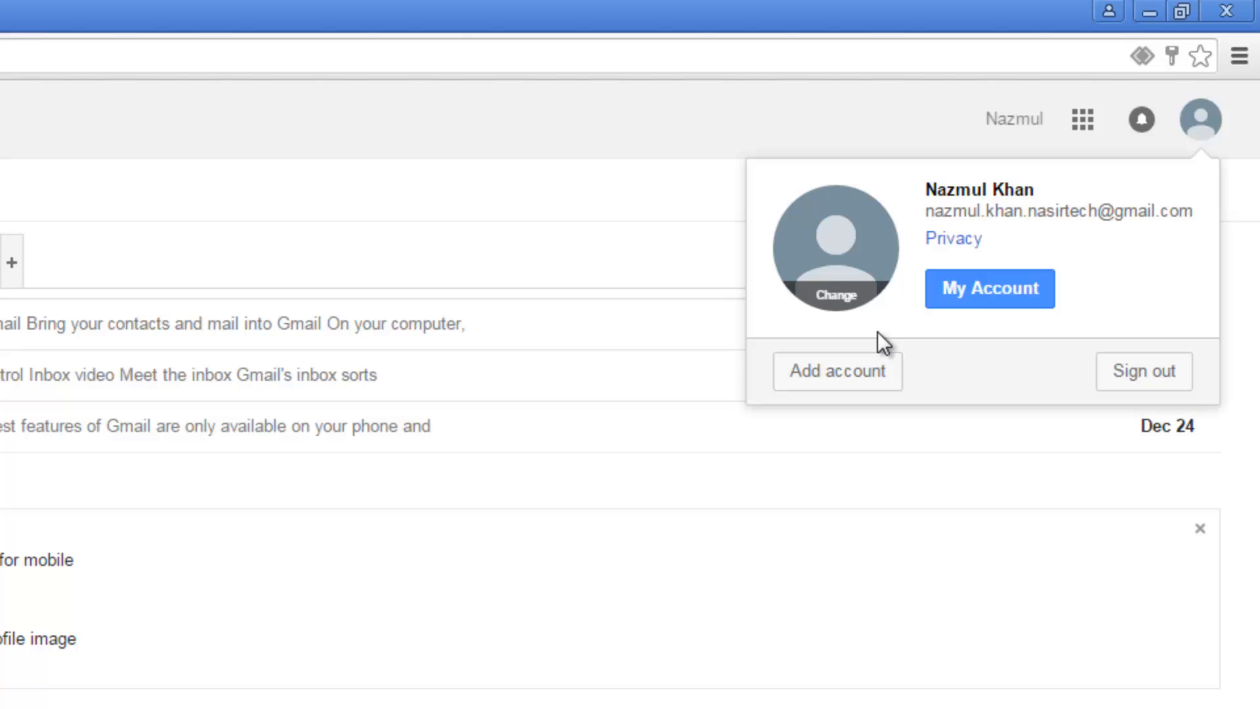
{"action": "mouse_move", "coordinate": [874, 378]}
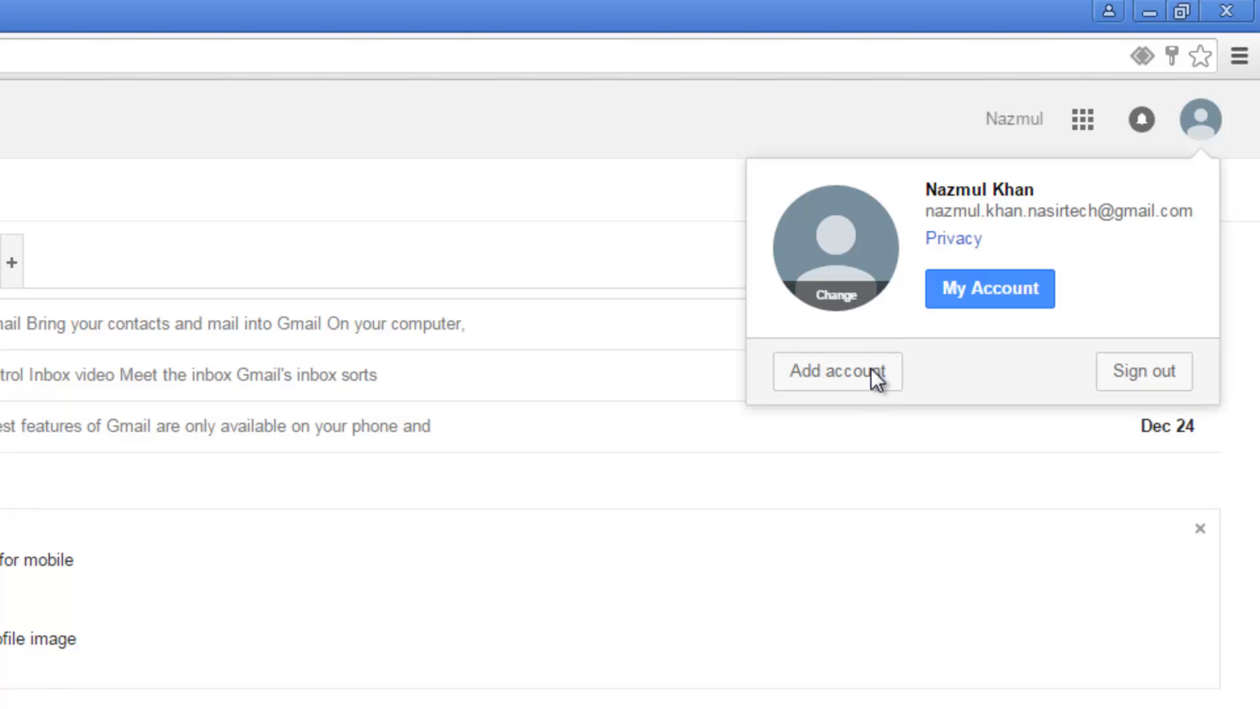
{"action": "mouse_move", "coordinate": [864, 384]}
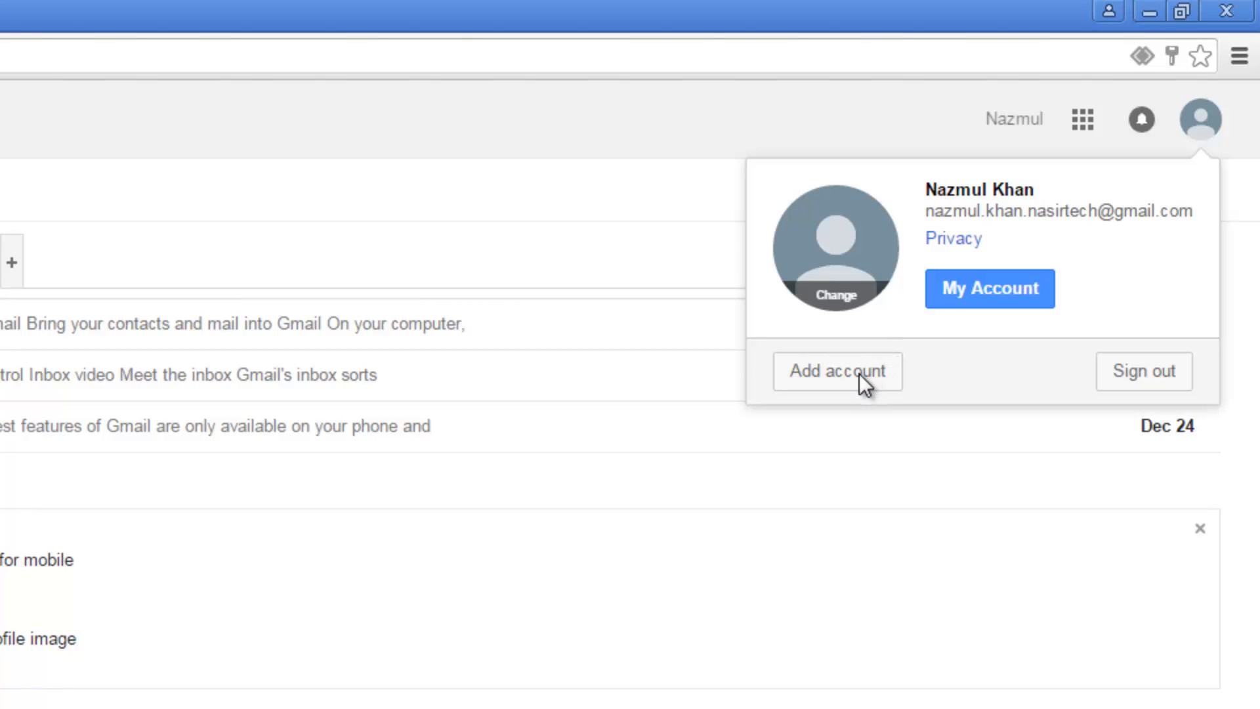
{"action": "left_click", "coordinate": [835, 370]}
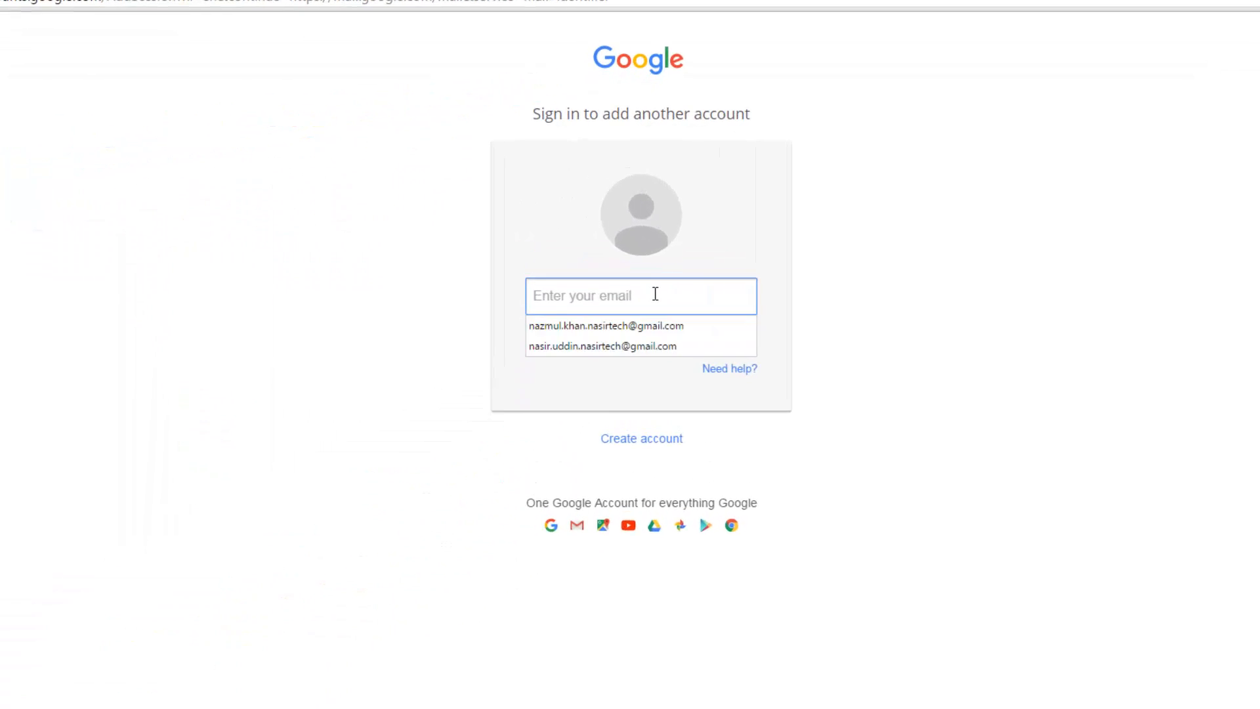
Sign in with the second suggested account and its password, opening its inbox in a new tab
{"action": "left_click", "coordinate": [602, 346]}
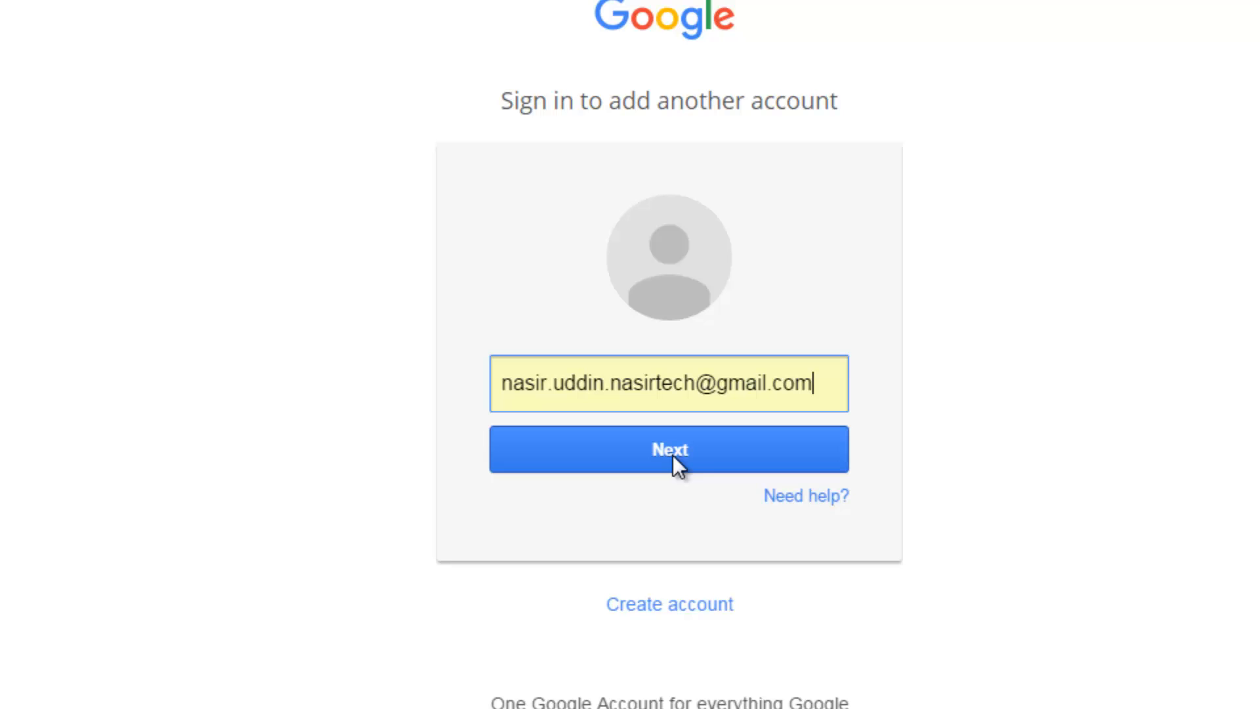
{"action": "left_click", "coordinate": [668, 449]}
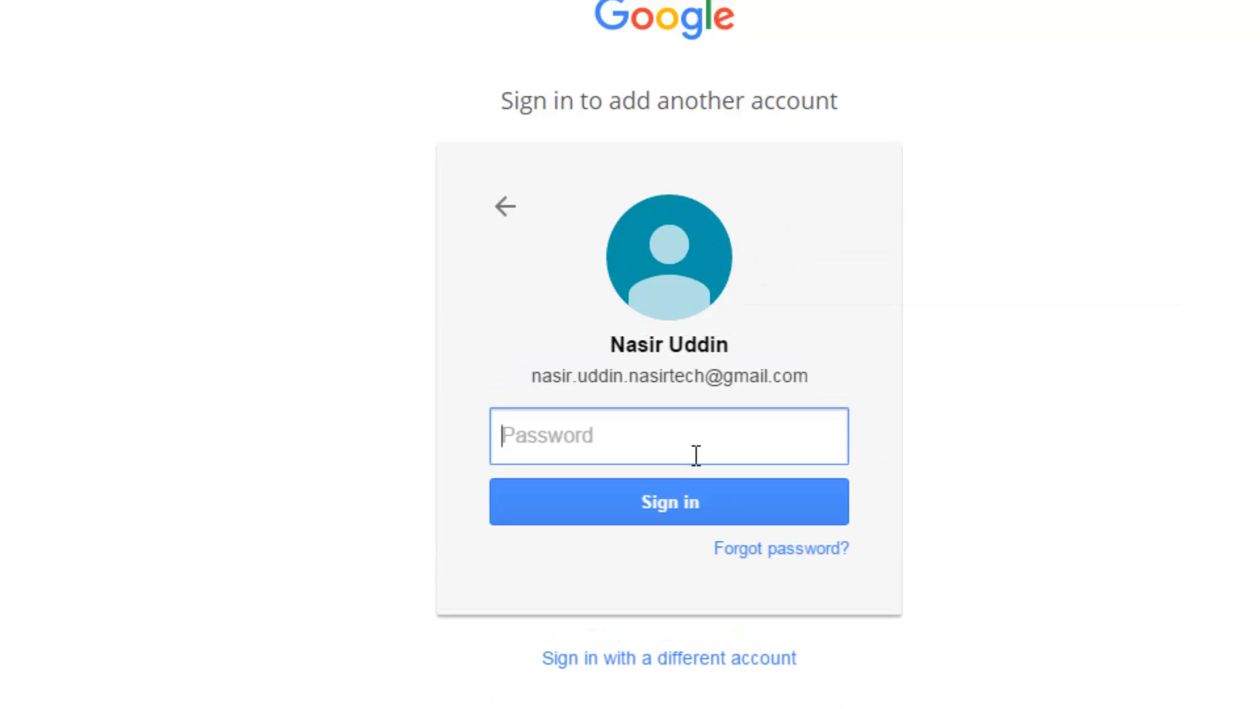
{"action": "type", "text": "•"}
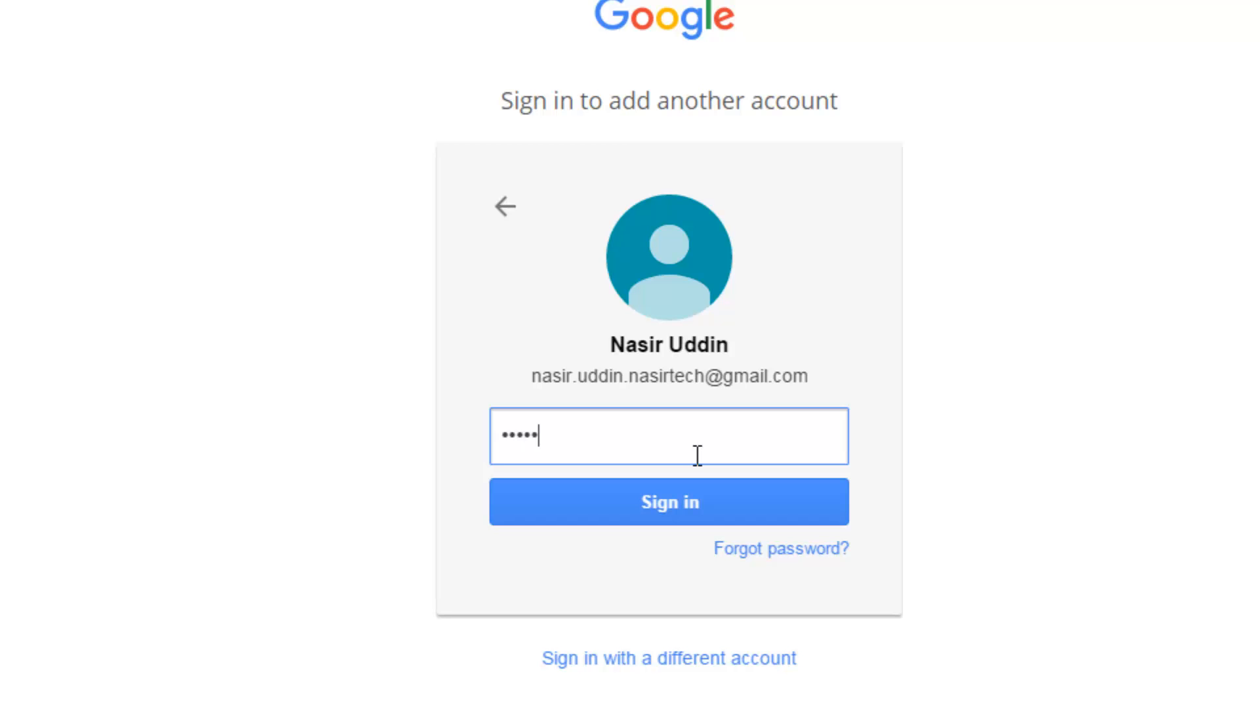
{"action": "type", "text": "password"}
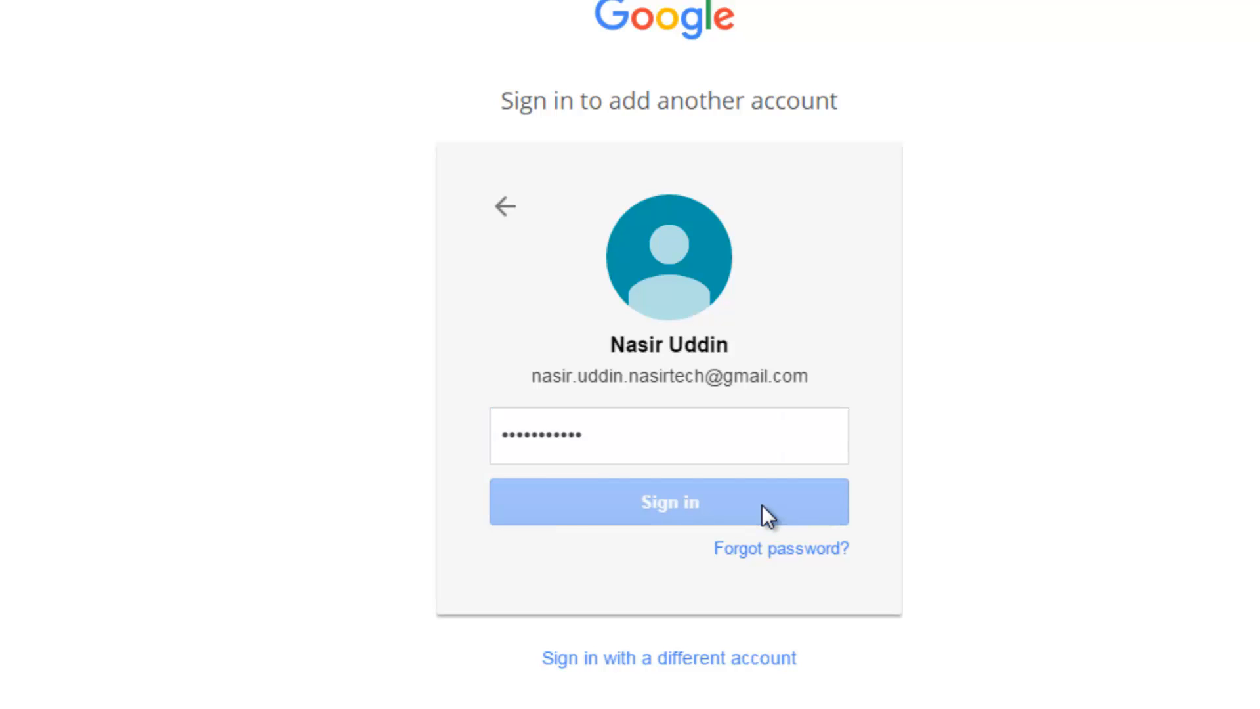
{"action": "left_click", "coordinate": [669, 501]}
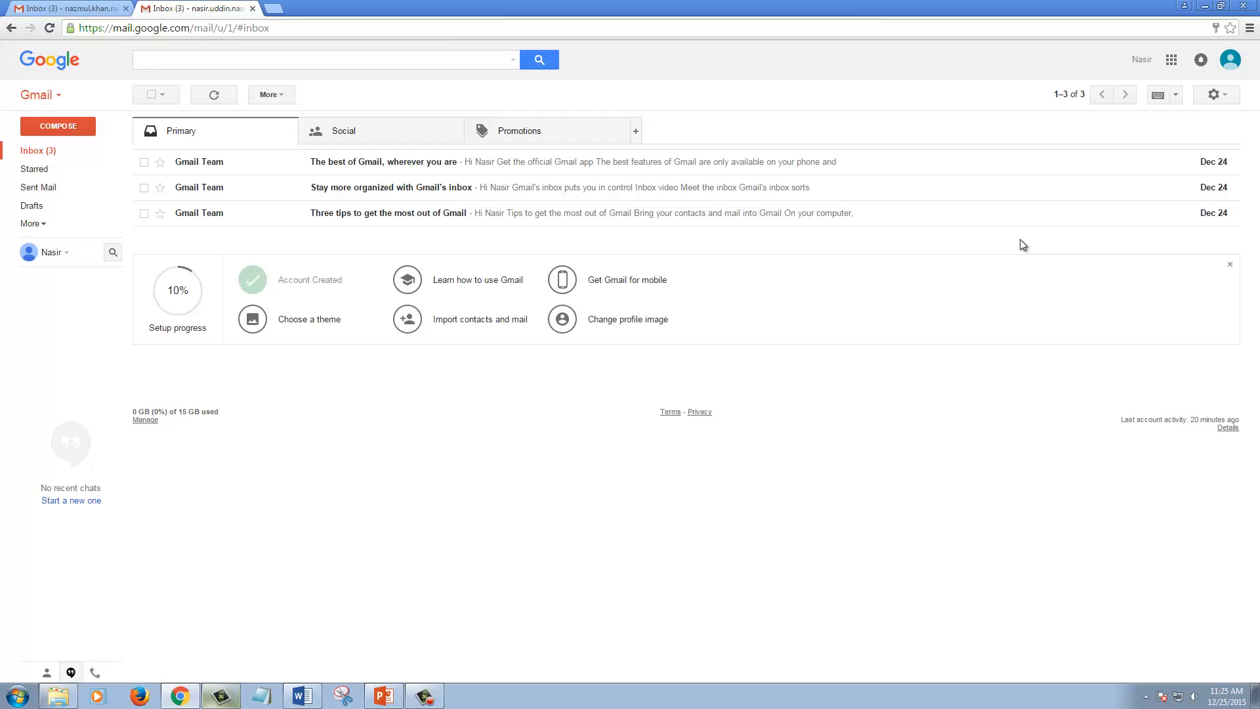
{"action": "mouse_move", "coordinate": [1231, 58]}
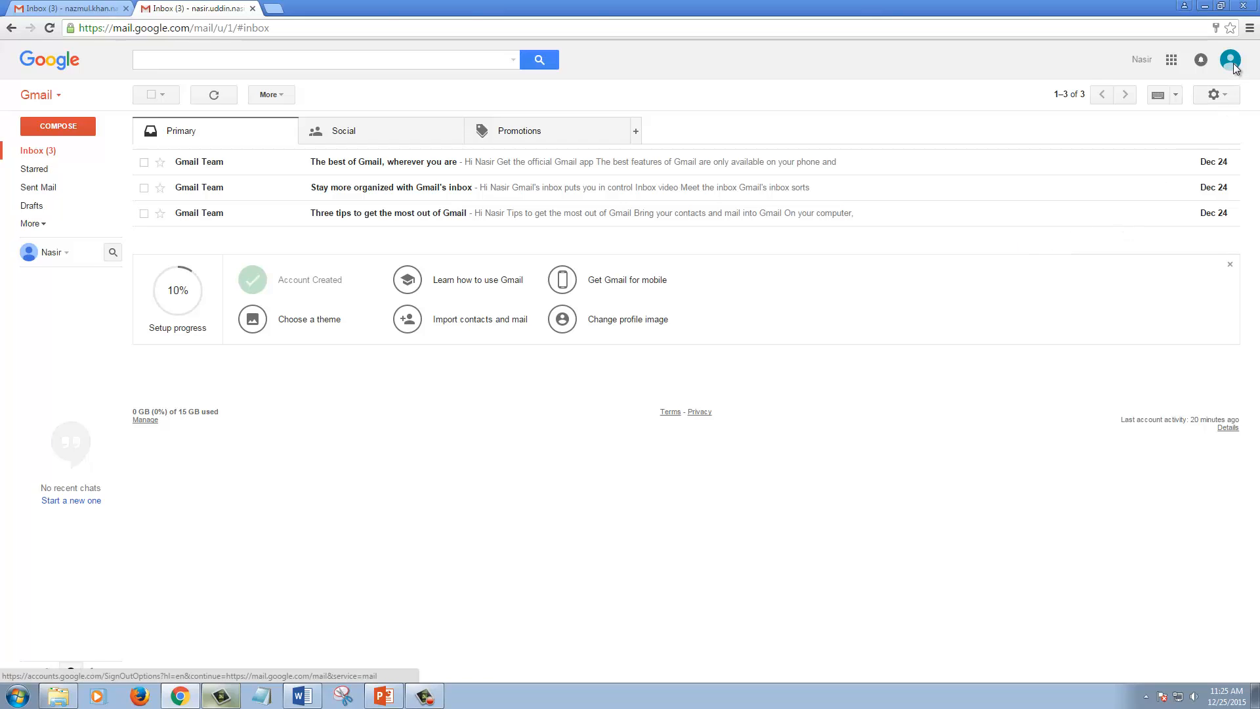
Pick the default account from the avatar menu, opening its inbox in a third tab
{"action": "left_click", "coordinate": [1231, 60]}
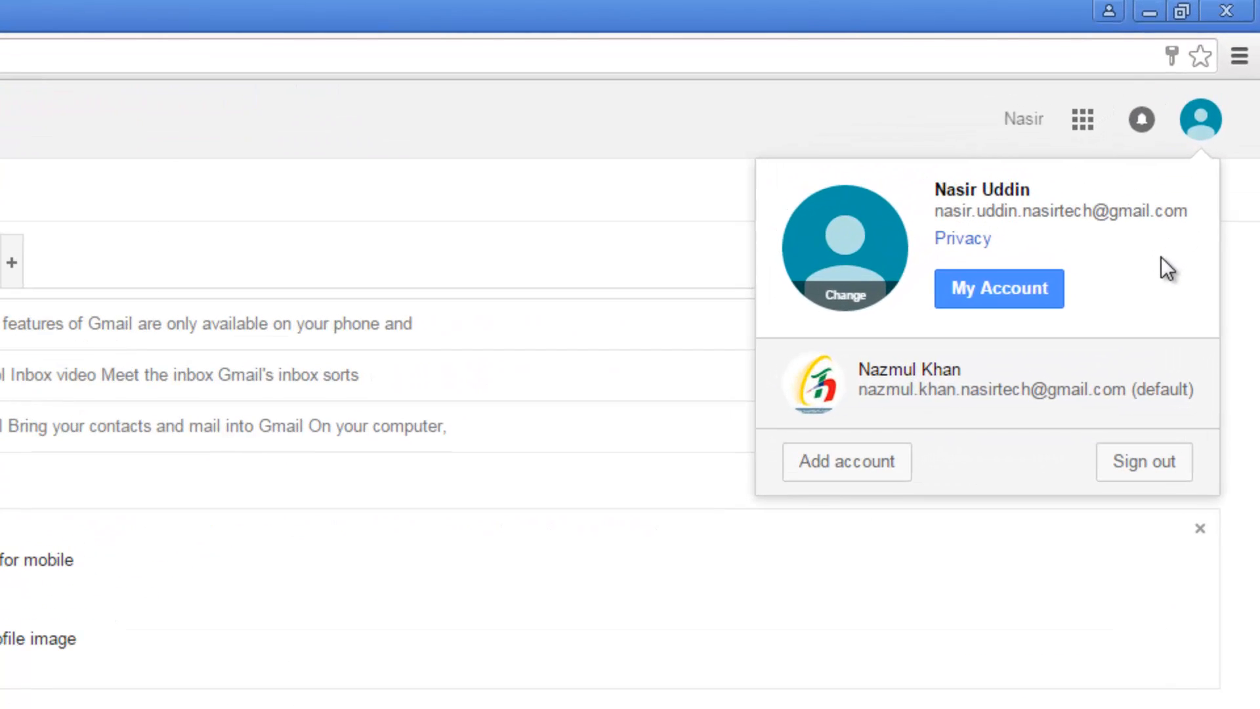
{"action": "mouse_move", "coordinate": [945, 212]}
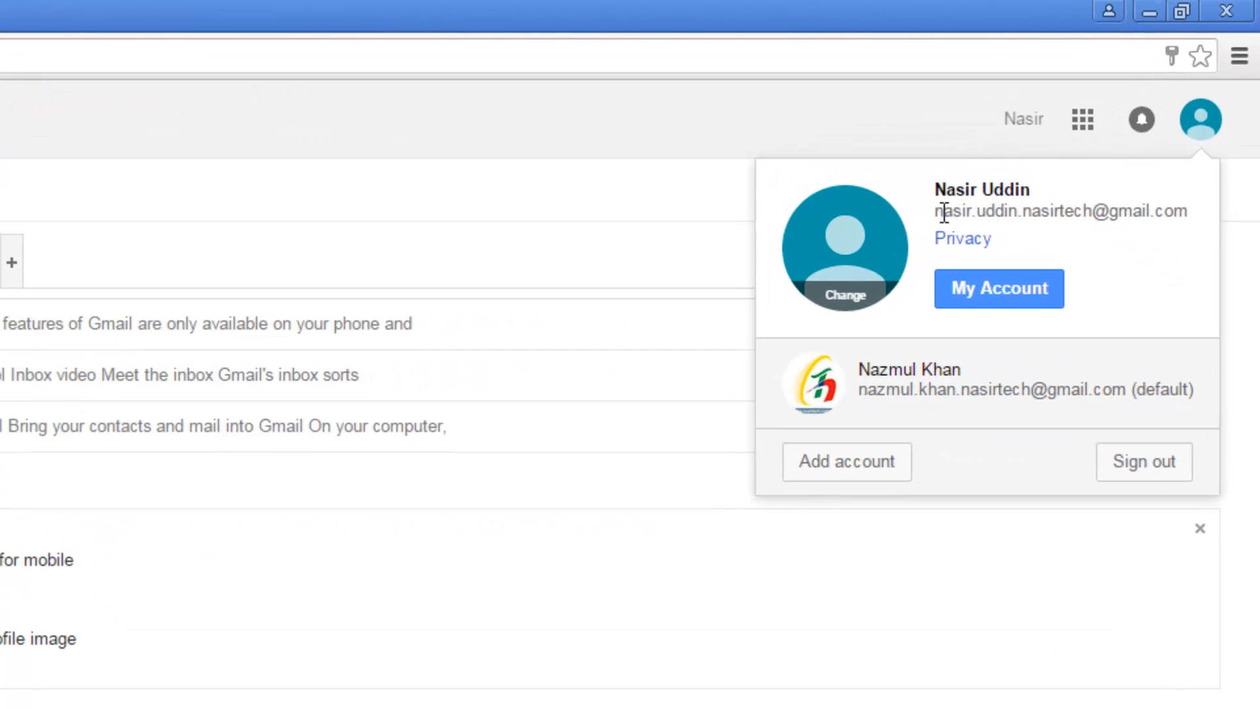
{"action": "mouse_move", "coordinate": [973, 369]}
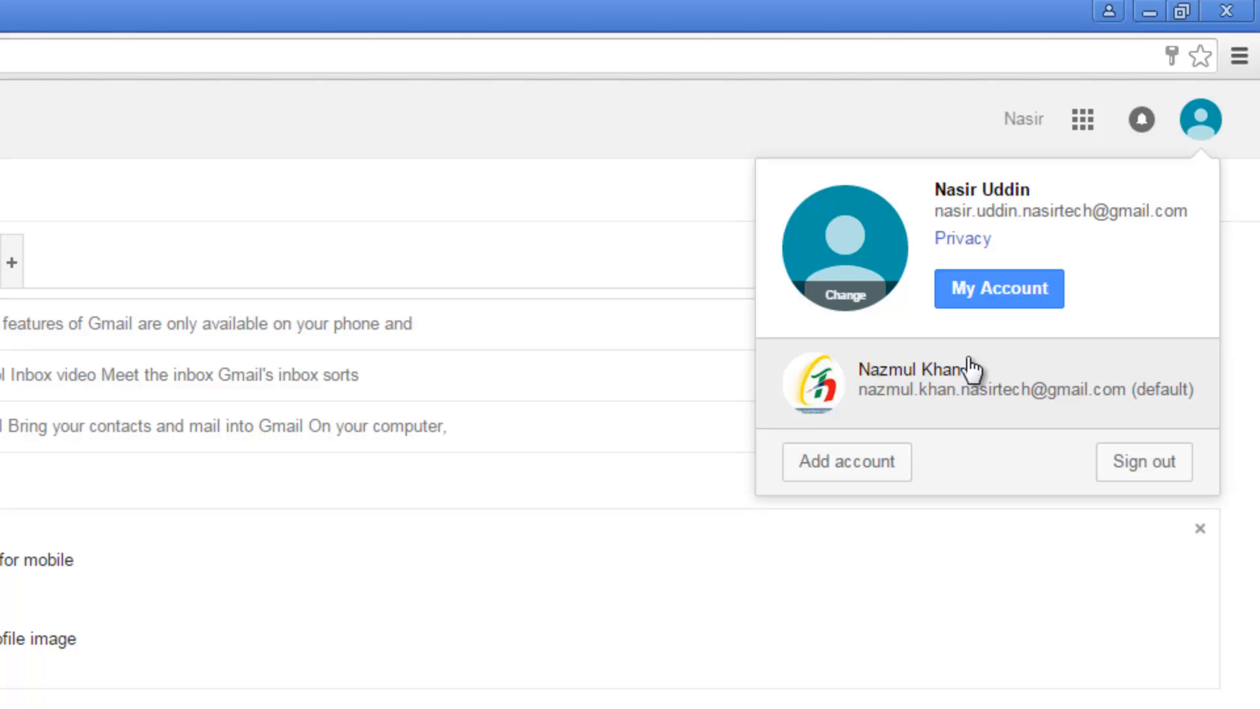
{"action": "mouse_move", "coordinate": [919, 416]}
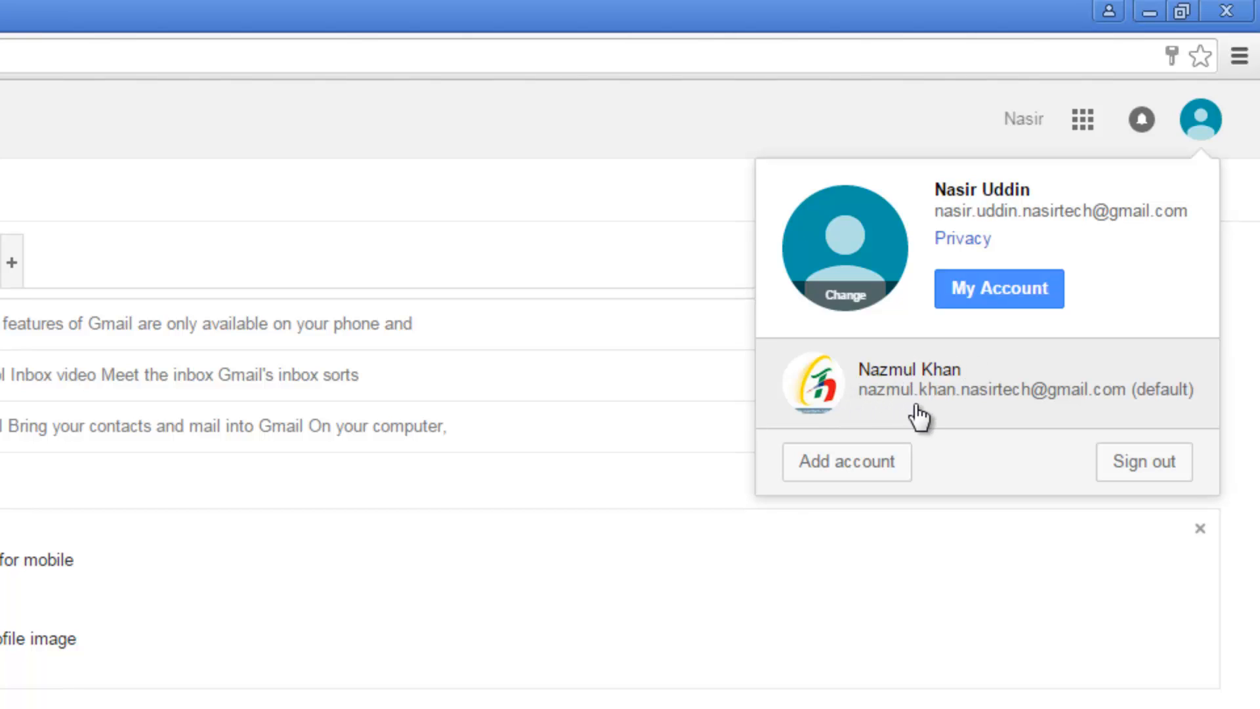
{"action": "mouse_move", "coordinate": [947, 429]}
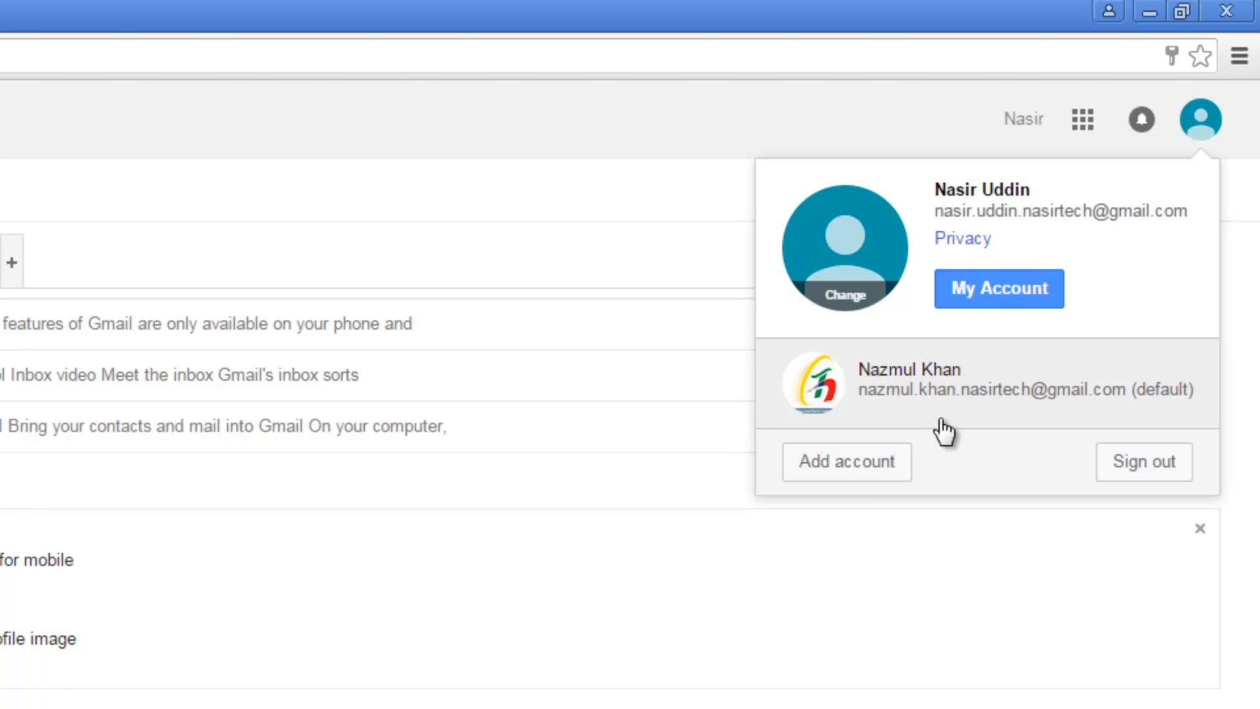
{"action": "mouse_move", "coordinate": [954, 458]}
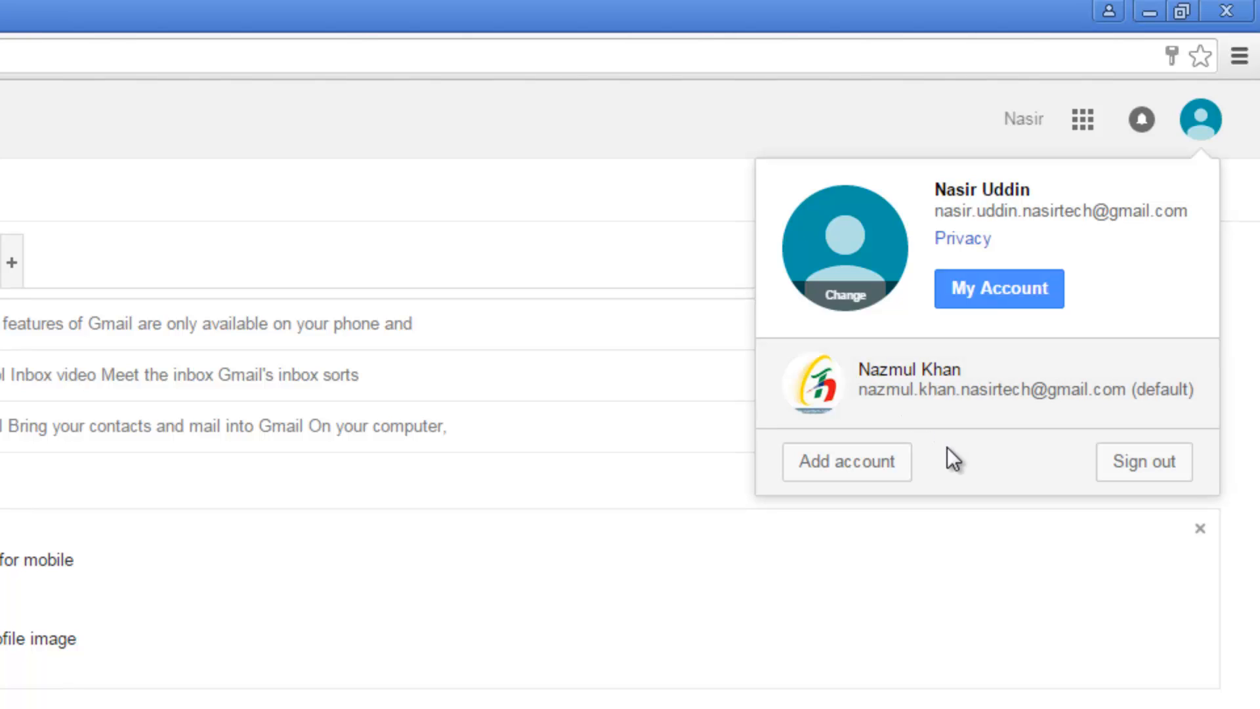
{"action": "mouse_move", "coordinate": [947, 400]}
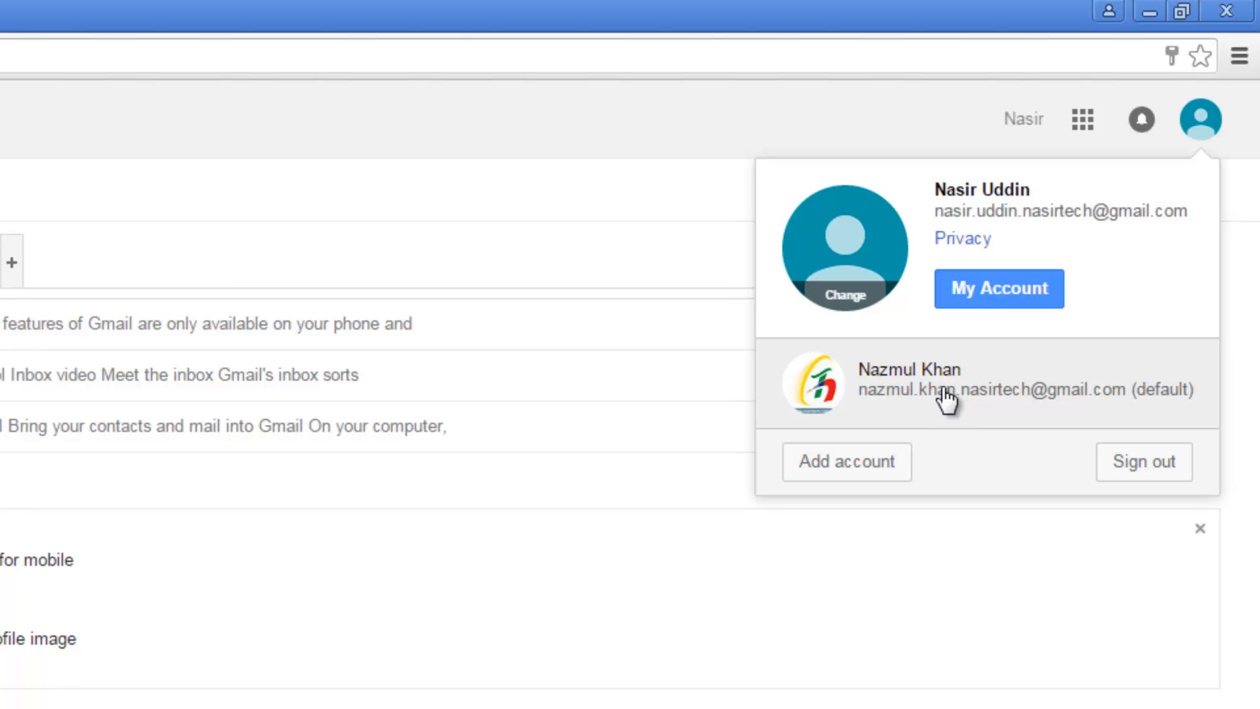
{"action": "left_click", "coordinate": [949, 379]}
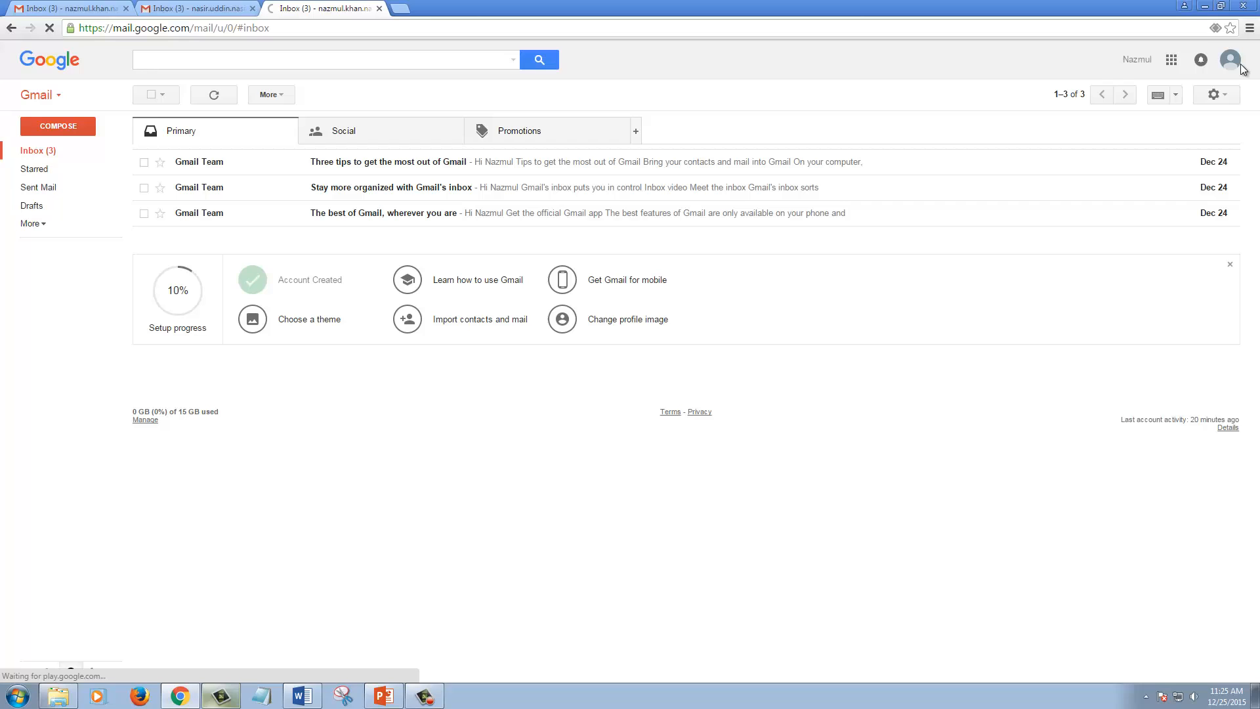
Check the second account's inbox and avatar menu, then return to the default account's inbox
{"action": "left_click", "coordinate": [1229, 58]}
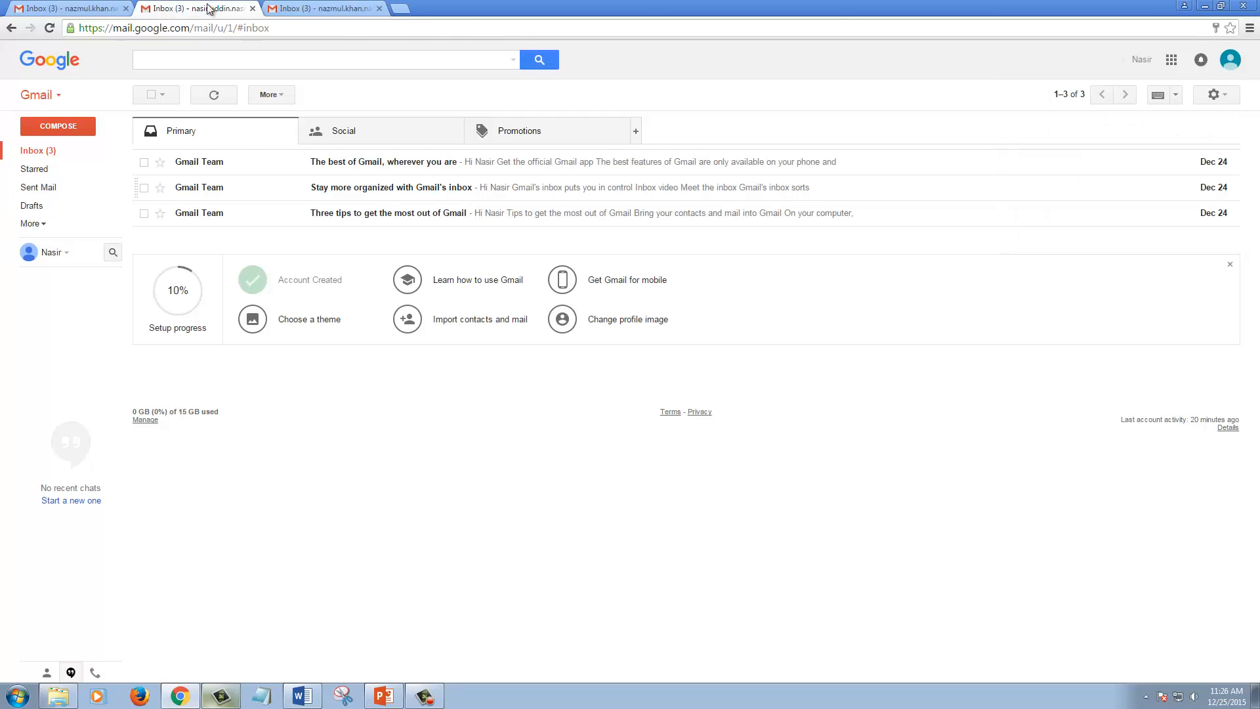
{"action": "left_click", "coordinate": [1229, 58]}
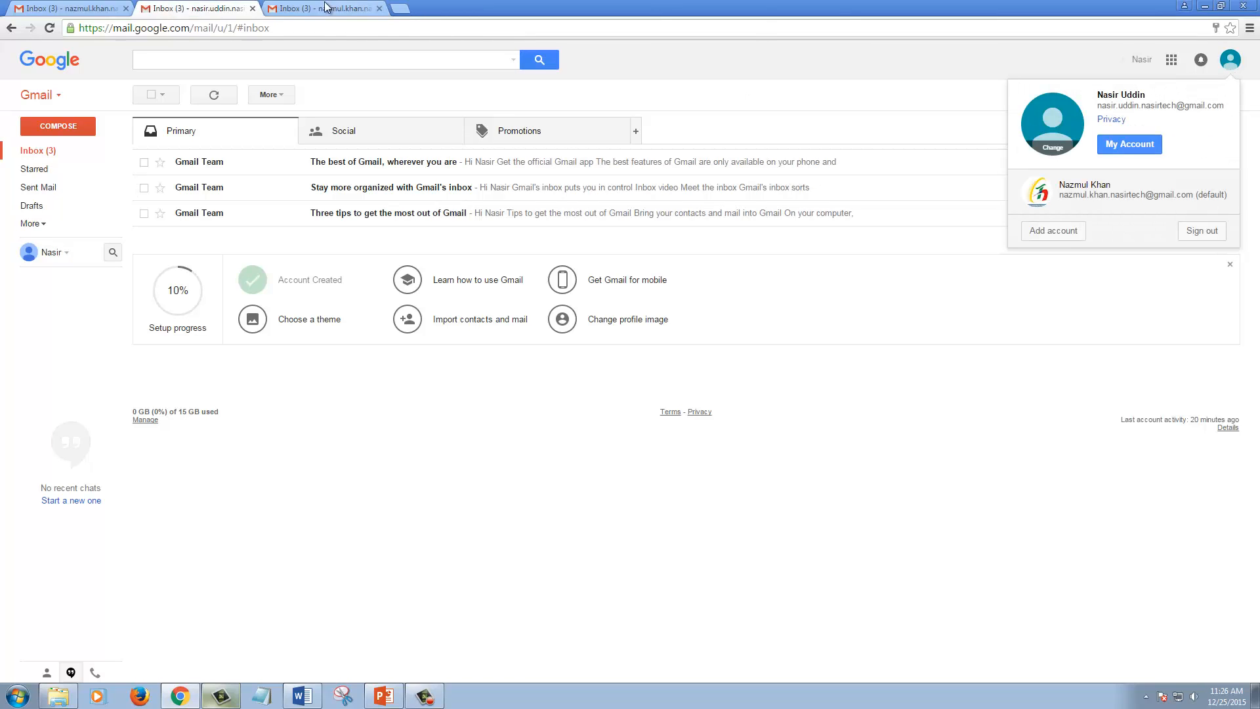
{"action": "left_click", "coordinate": [1086, 189]}
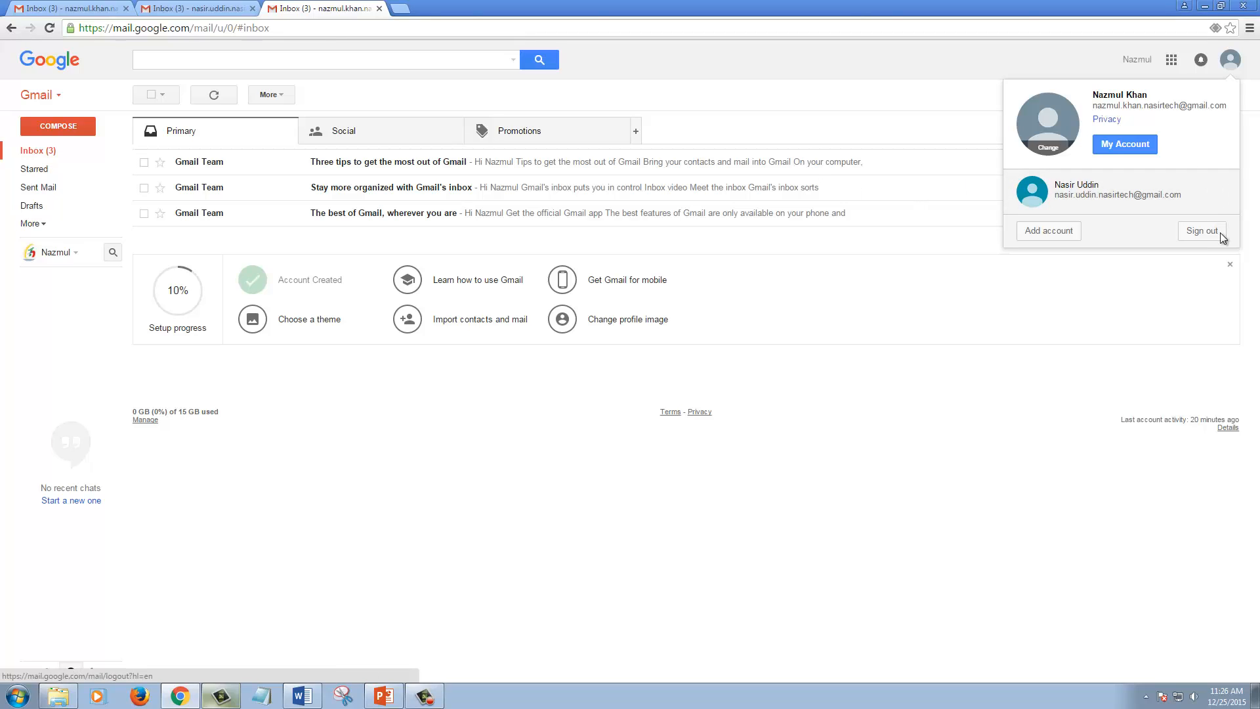
{"action": "mouse_move", "coordinate": [1230, 59]}
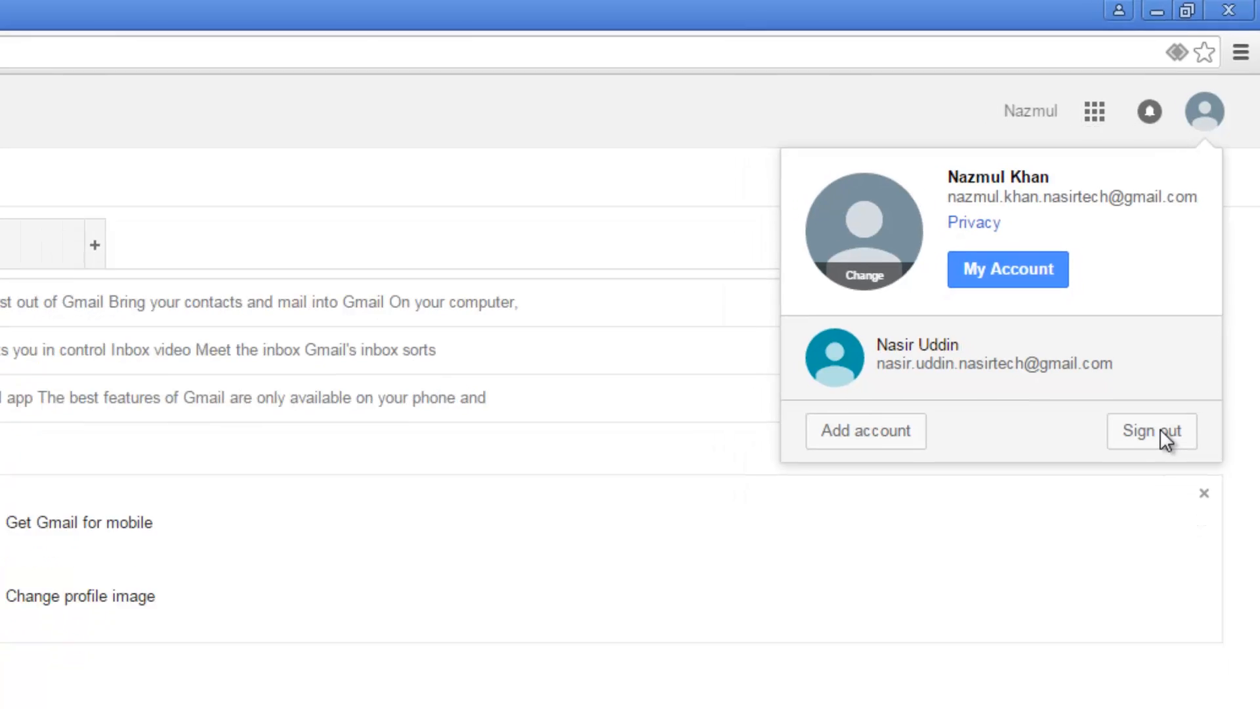
Sign out of all accounts, landing on Google's Choose an account page listing both
{"action": "left_click", "coordinate": [1151, 432]}
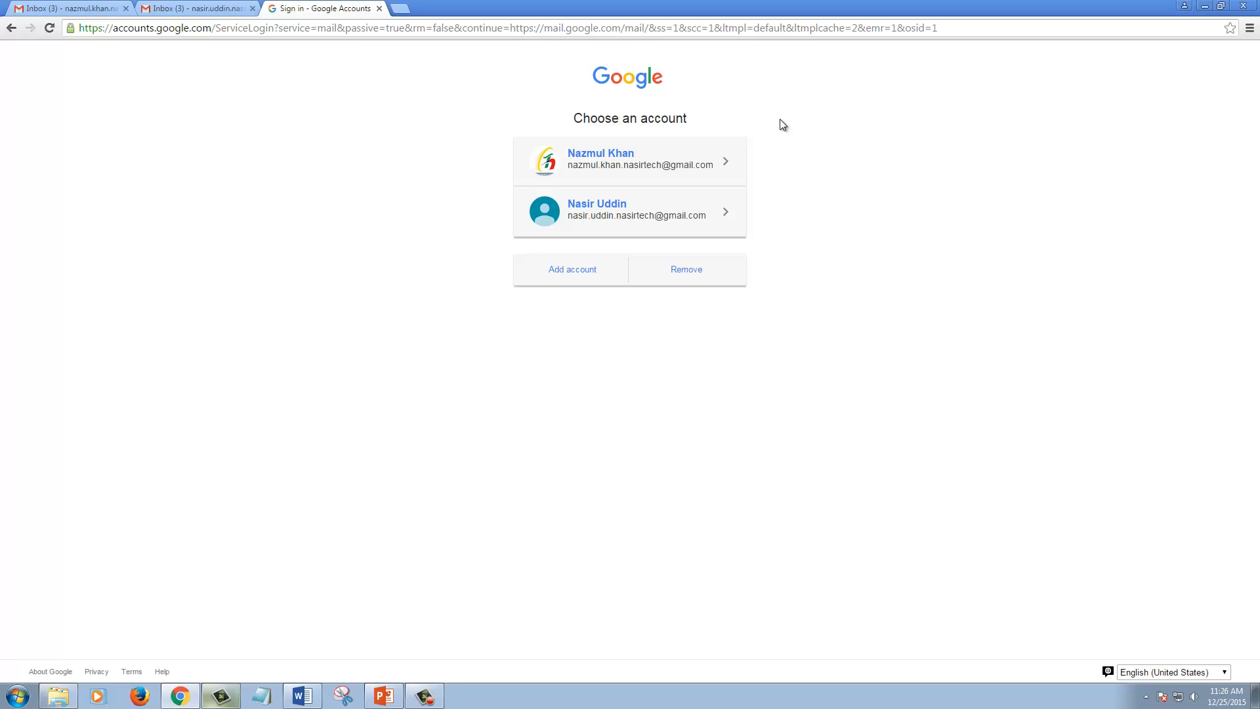
{"action": "mouse_move", "coordinate": [564, 279]}
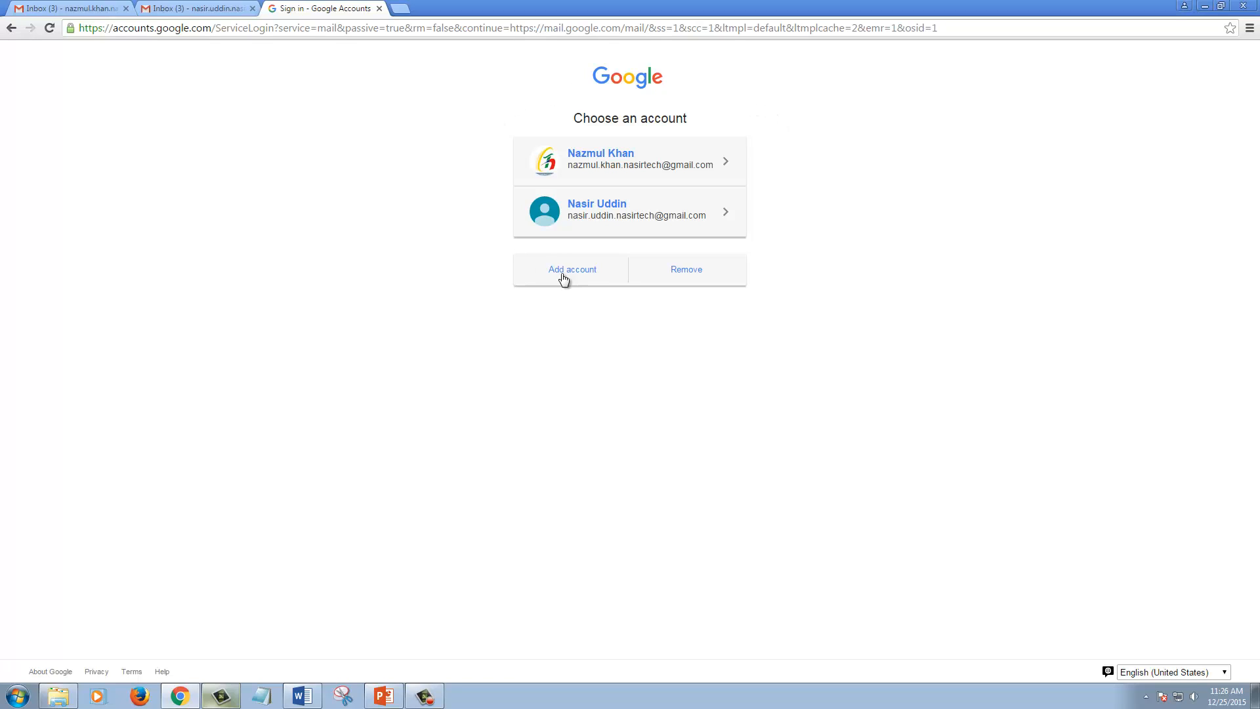
{"action": "mouse_move", "coordinate": [777, 170]}
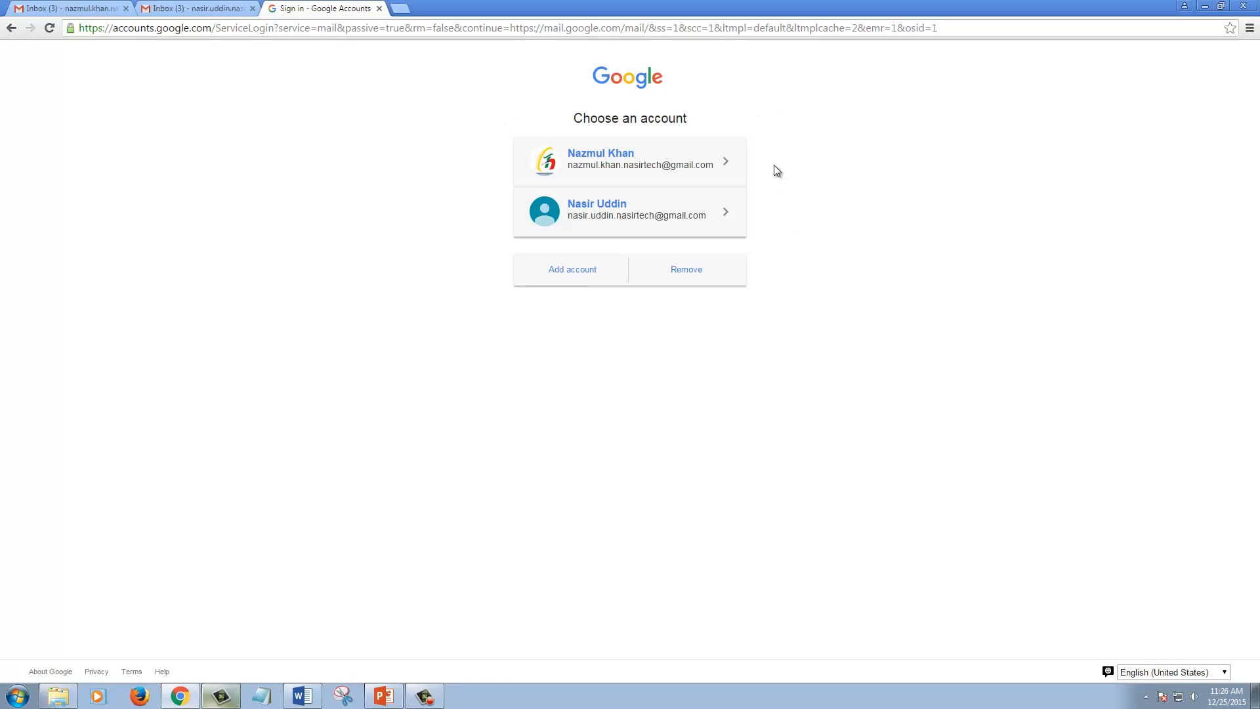